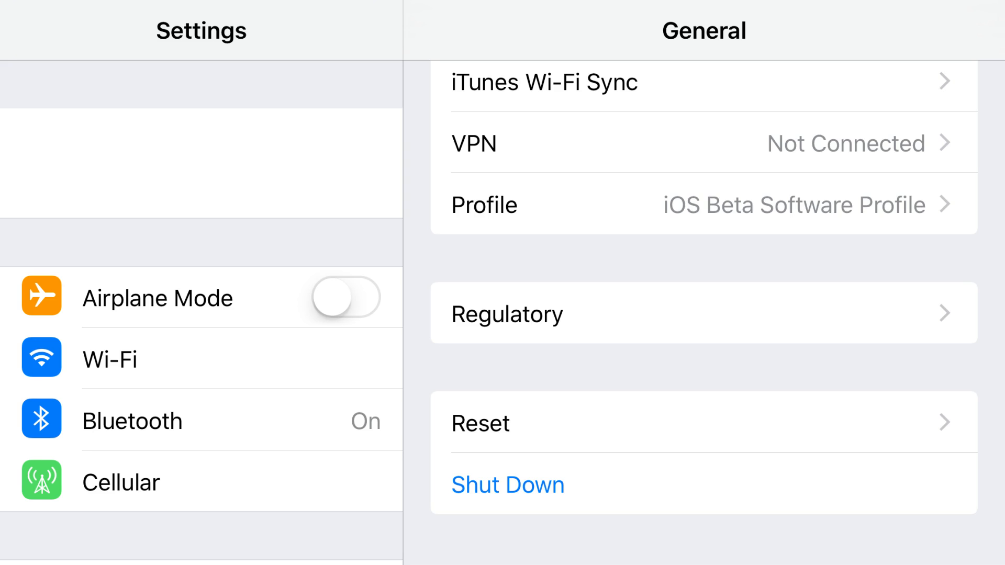
Step: Return from the General page to the main Settings list
{"action": "left_click", "coordinate": [508, 484]}
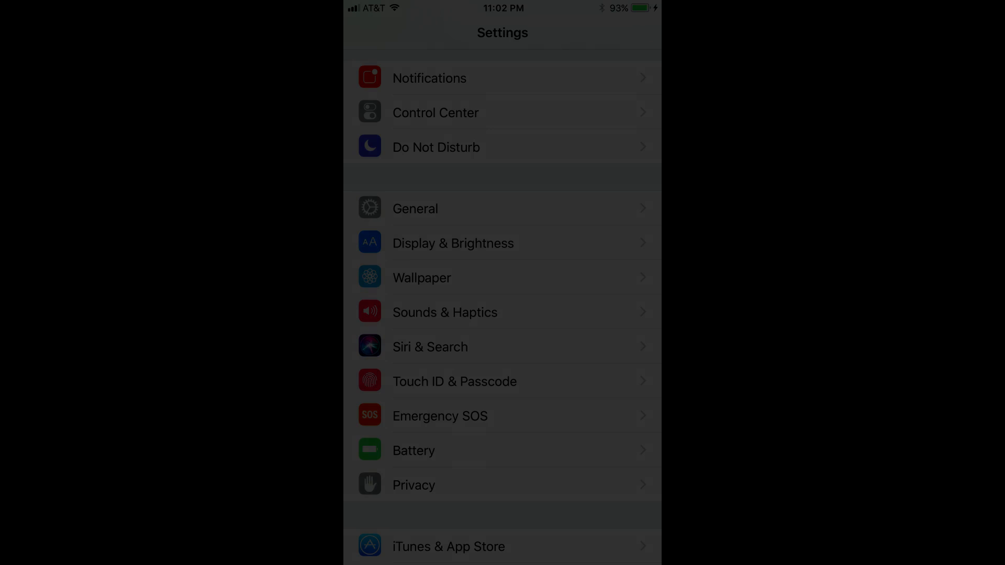
Step: From General, choose Shut Down to bring up the 'slide to power off' slider
{"action": "left_click", "coordinate": [414, 209]}
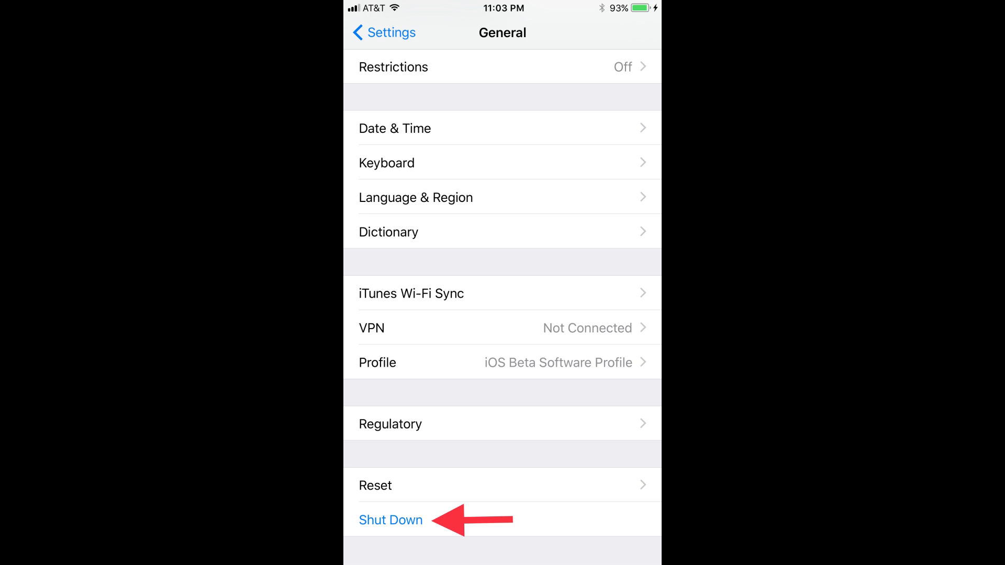
{"action": "left_click", "coordinate": [391, 520]}
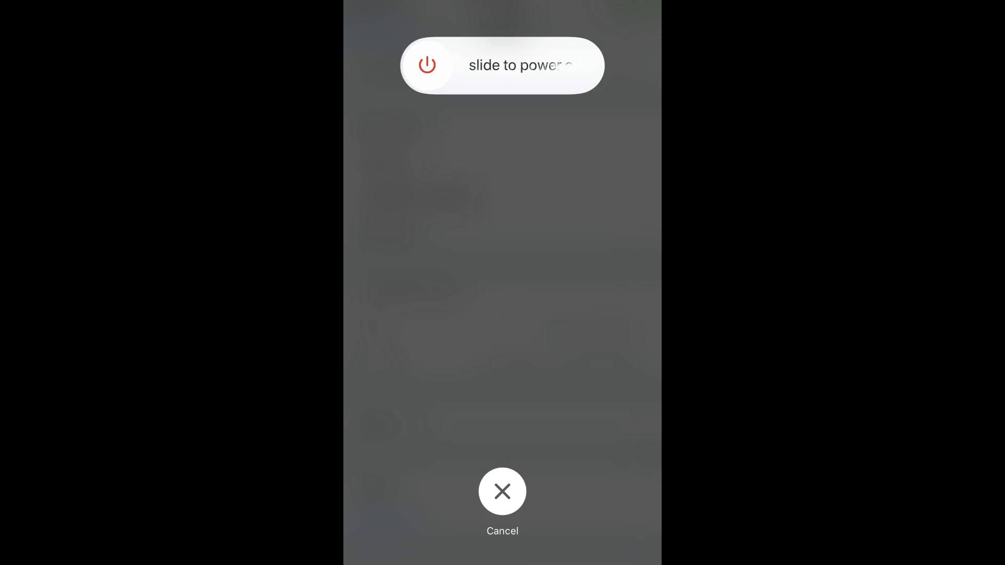